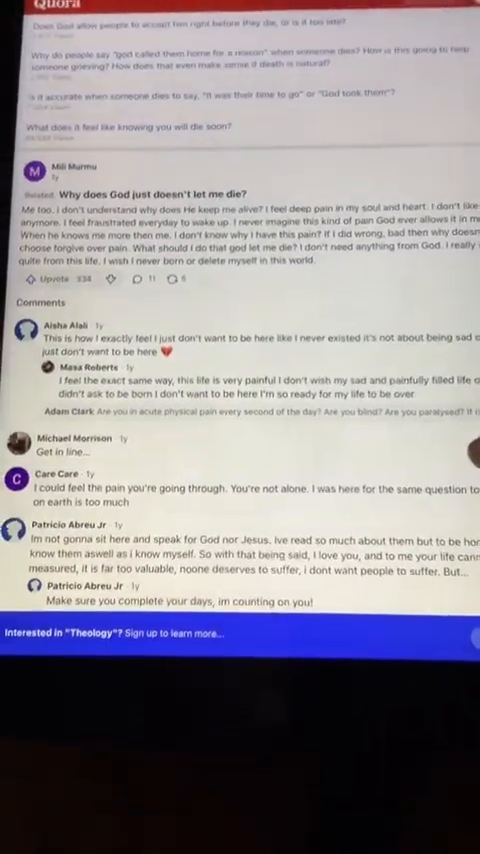
{"action": "scroll", "scroll_direction": "down", "scroll_amount": 3}
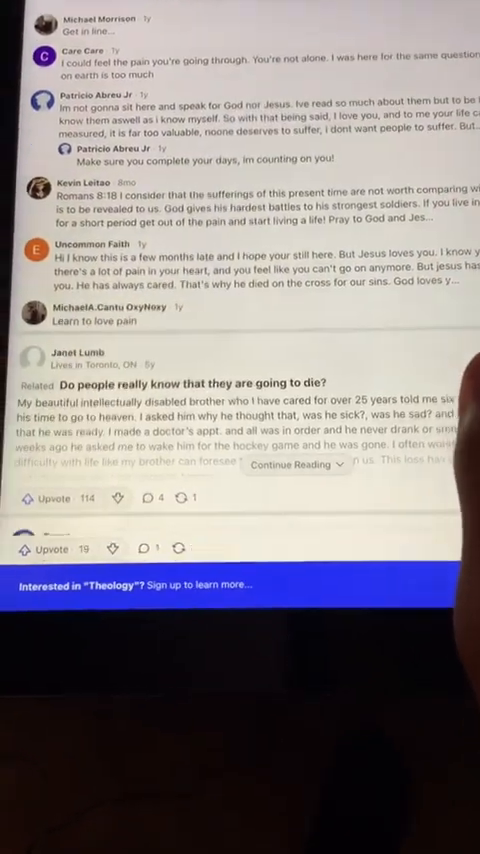
{"action": "scroll", "scroll_direction": "down", "scroll_amount": 3}
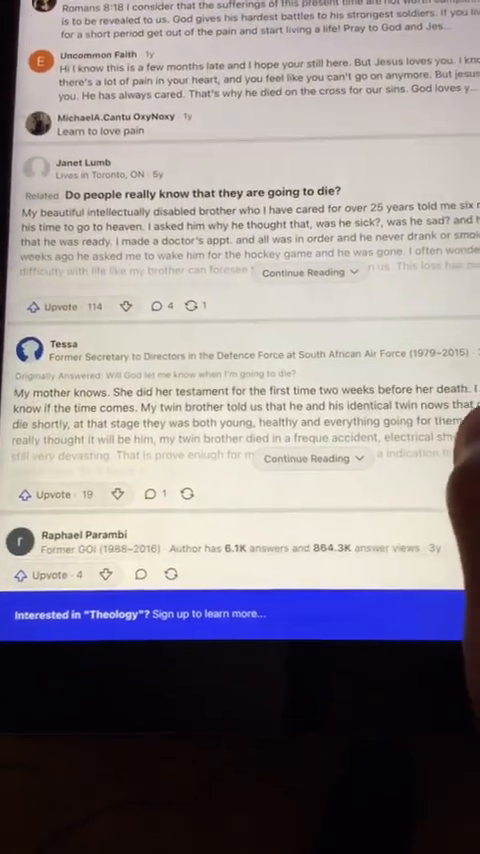